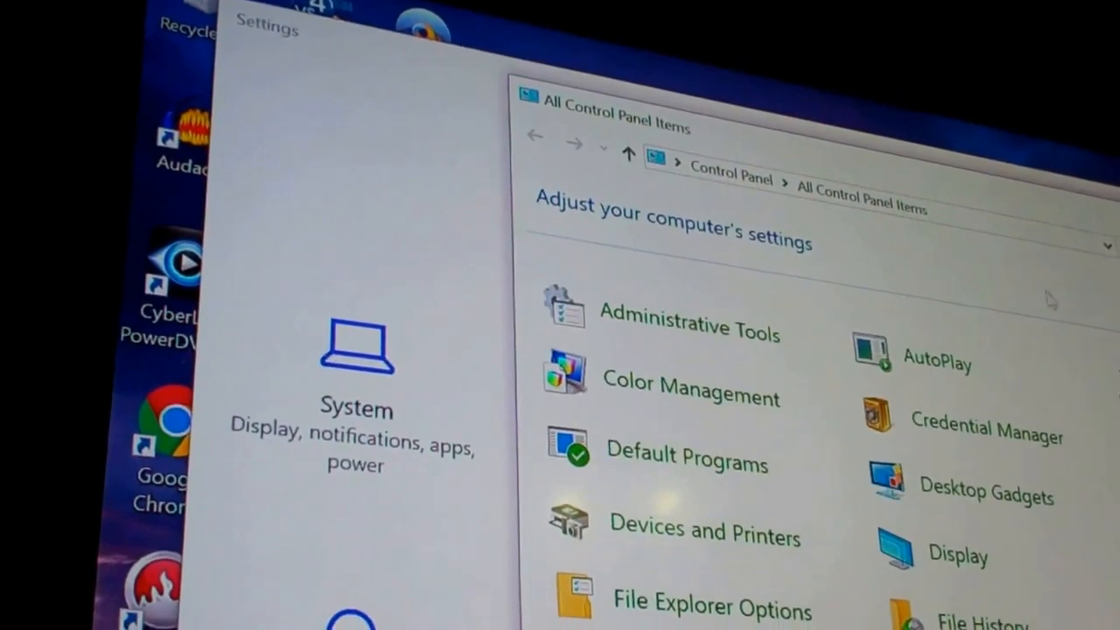
- Launch Computer Management from Administrative Tools in Control Panel
{"action": "double_click", "coordinate": [686, 331]}
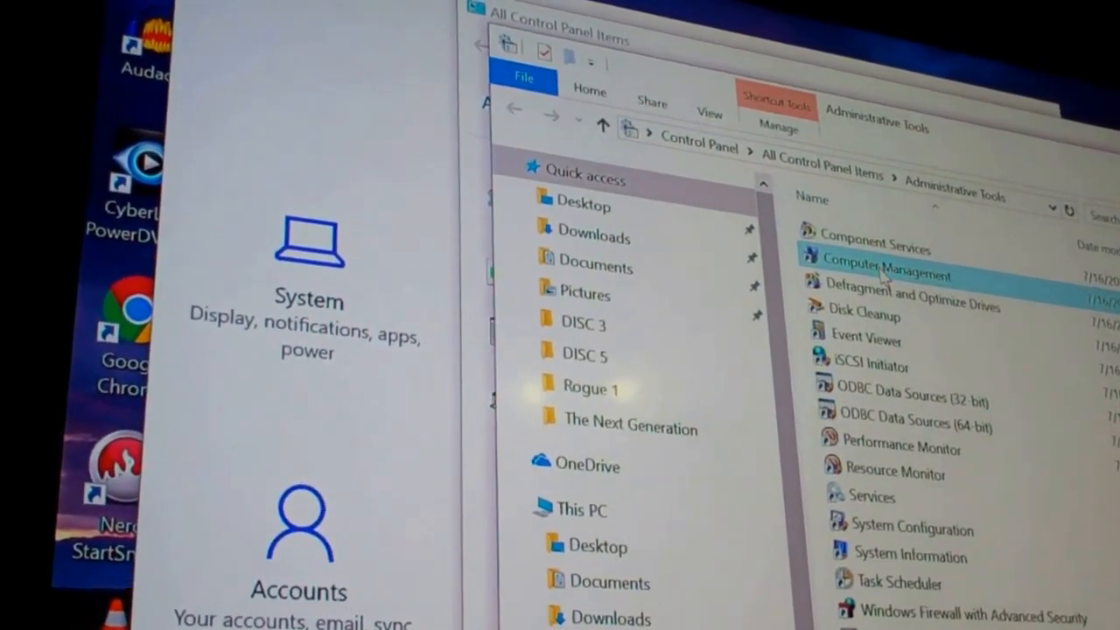
{"action": "double_click", "coordinate": [880, 279]}
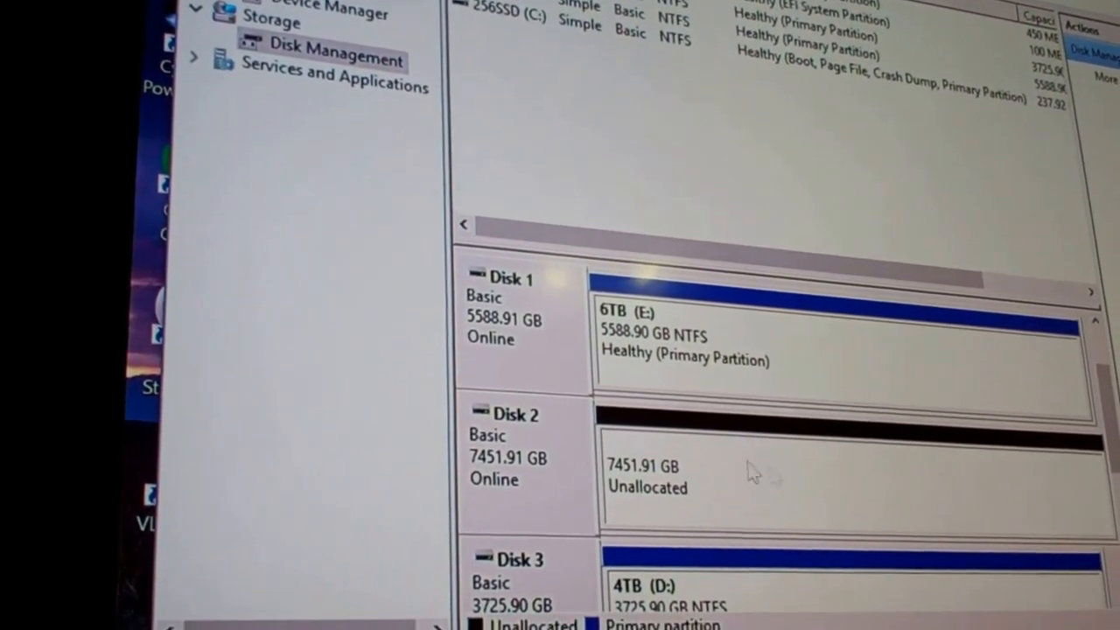
- Convert the 7451.91 GB Disk 2 to a dynamic disk
{"action": "right_click", "coordinate": [753, 472]}
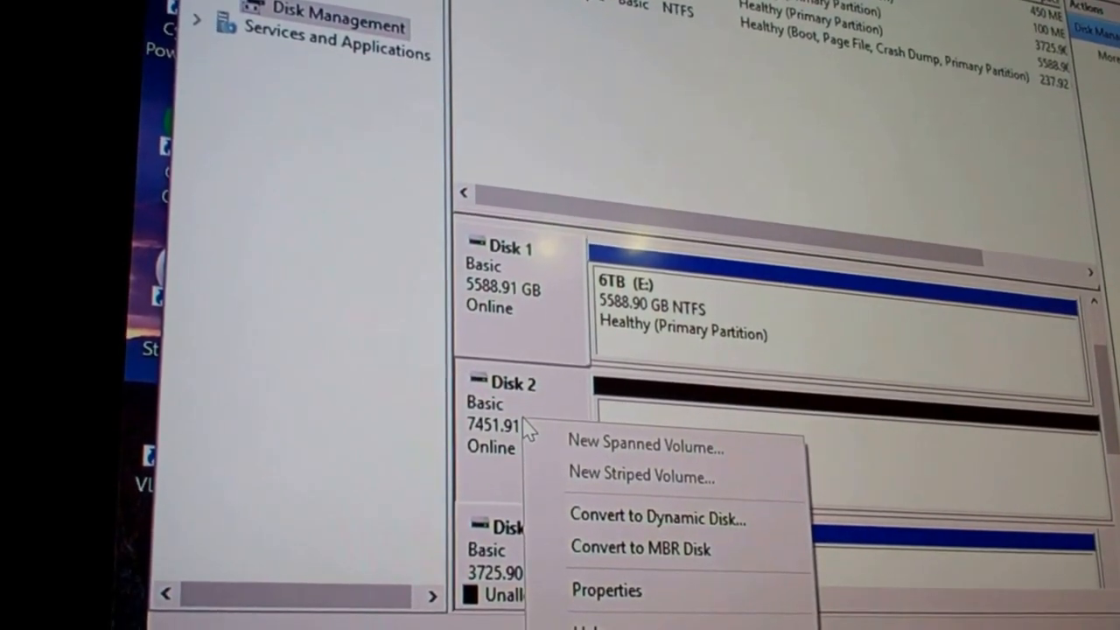
{"action": "mouse_move", "coordinate": [626, 549]}
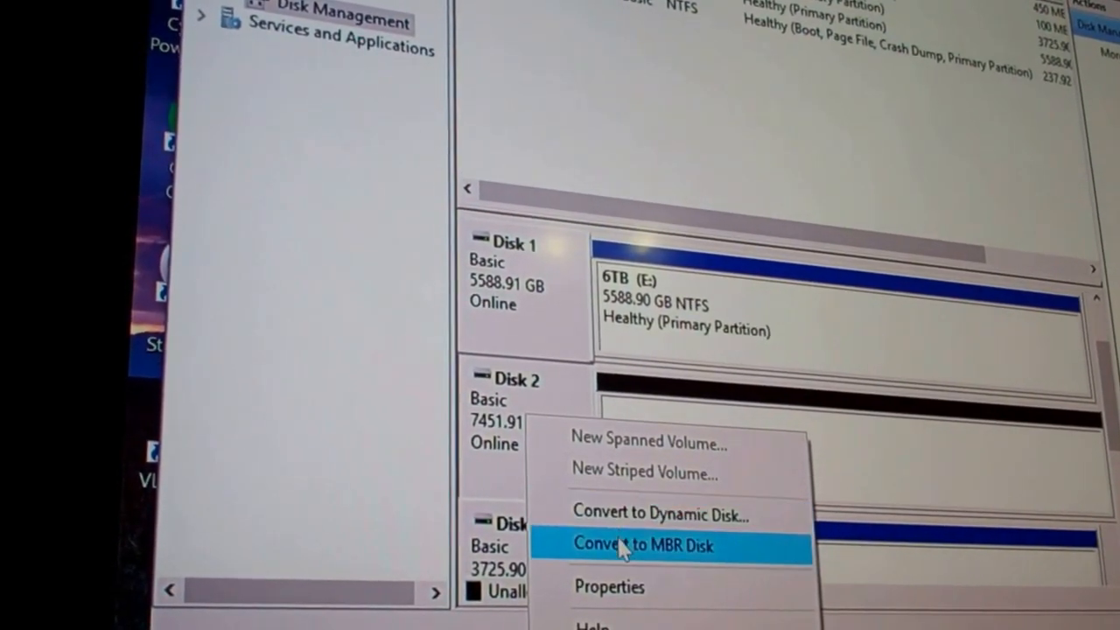
{"action": "left_click", "coordinate": [645, 516]}
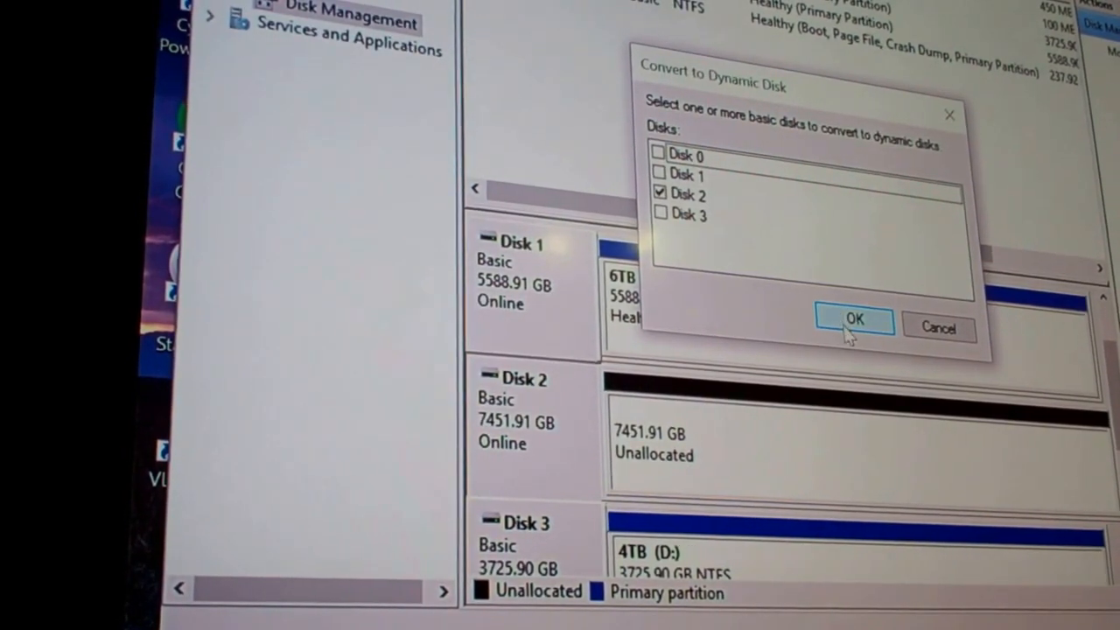
{"action": "left_click", "coordinate": [855, 320]}
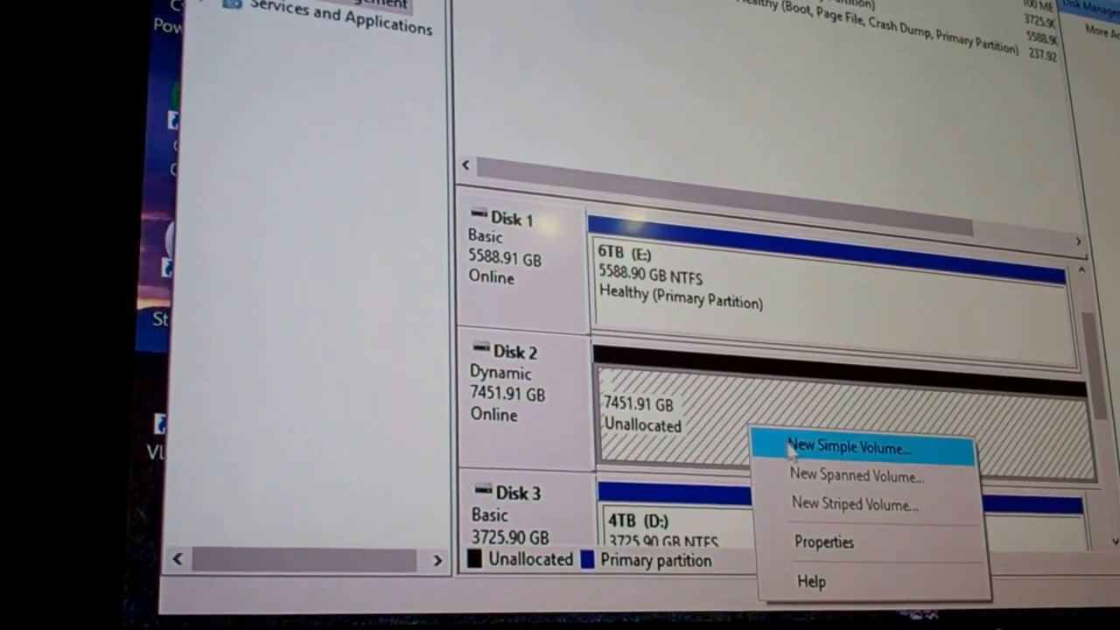
- Create a simple volume on Disk 2: full 7630756 MB, letter H, NTFS quick format
{"action": "left_click", "coordinate": [859, 447]}
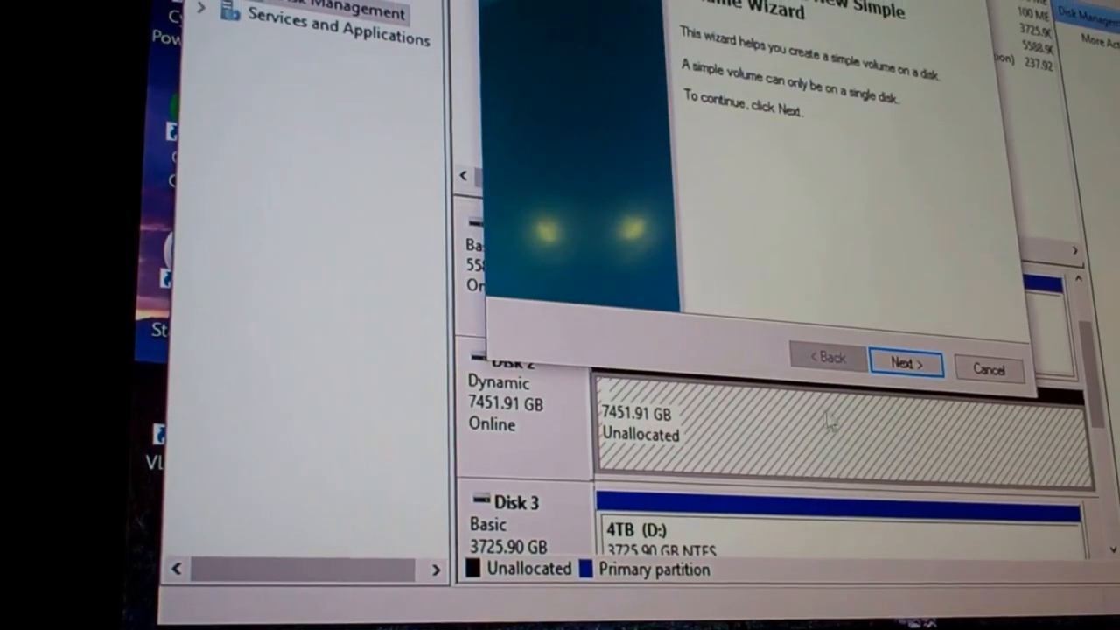
{"action": "left_click", "coordinate": [906, 363]}
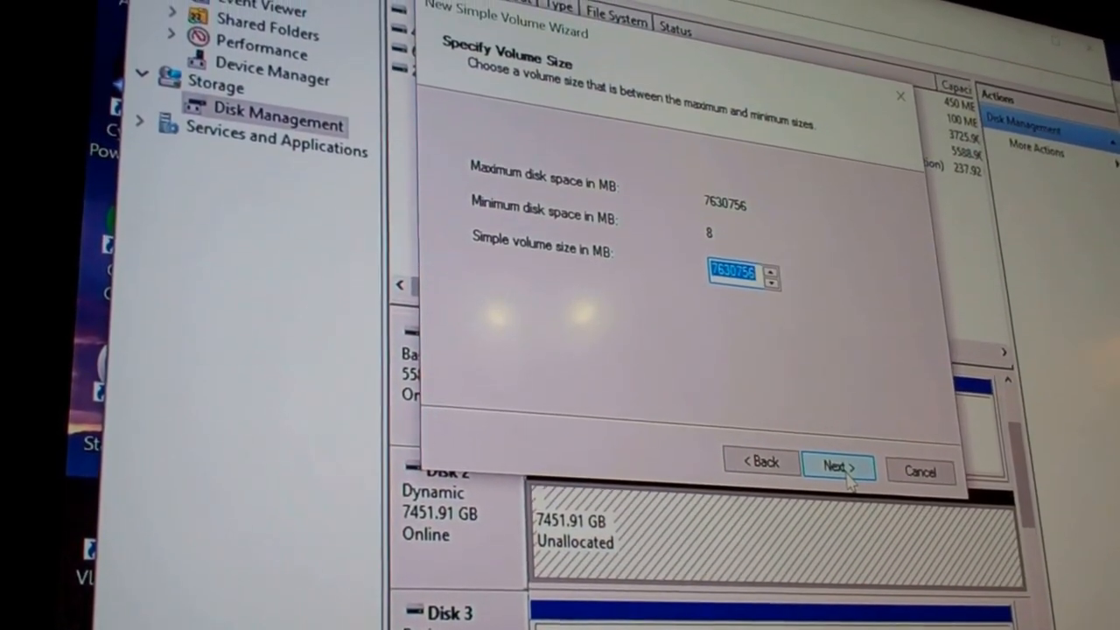
{"action": "left_click", "coordinate": [842, 466]}
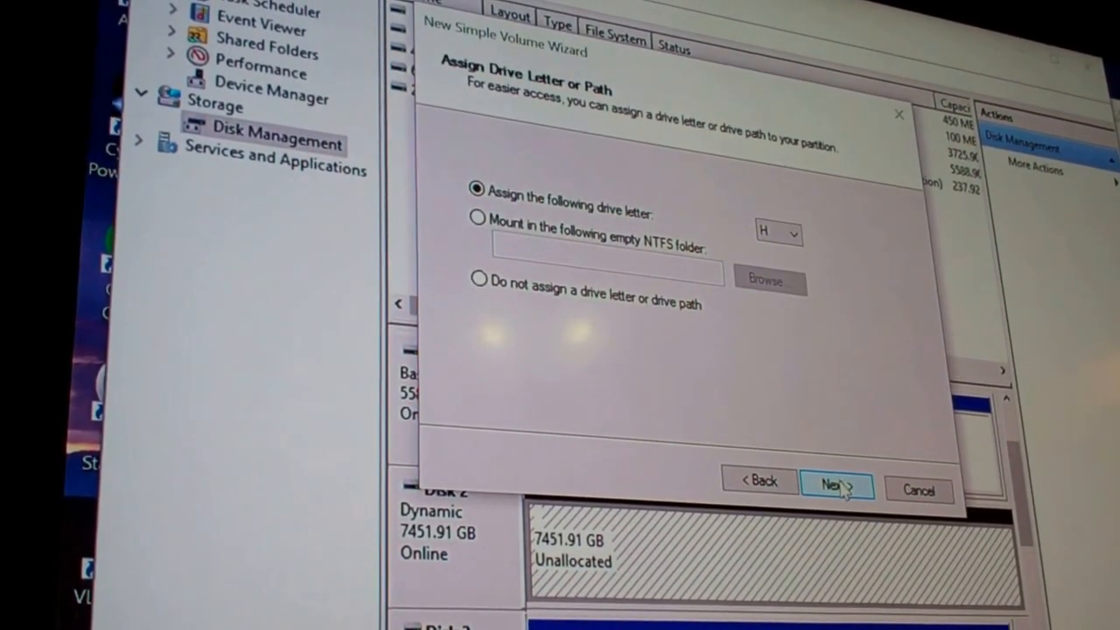
{"action": "left_click", "coordinate": [836, 484]}
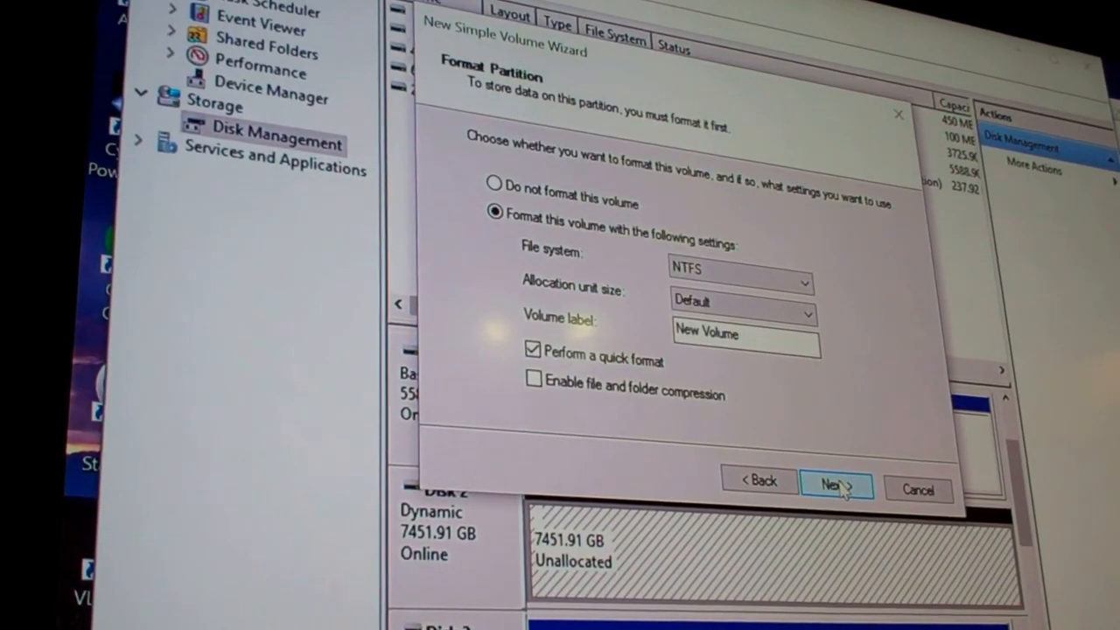
{"action": "left_click", "coordinate": [839, 484]}
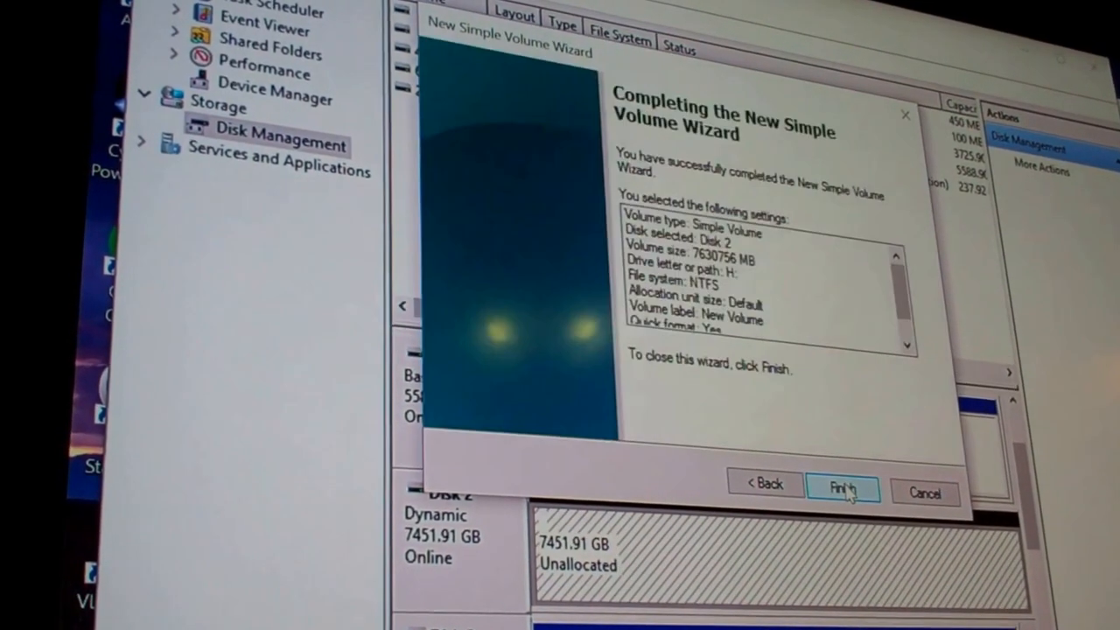
{"action": "left_click", "coordinate": [856, 486]}
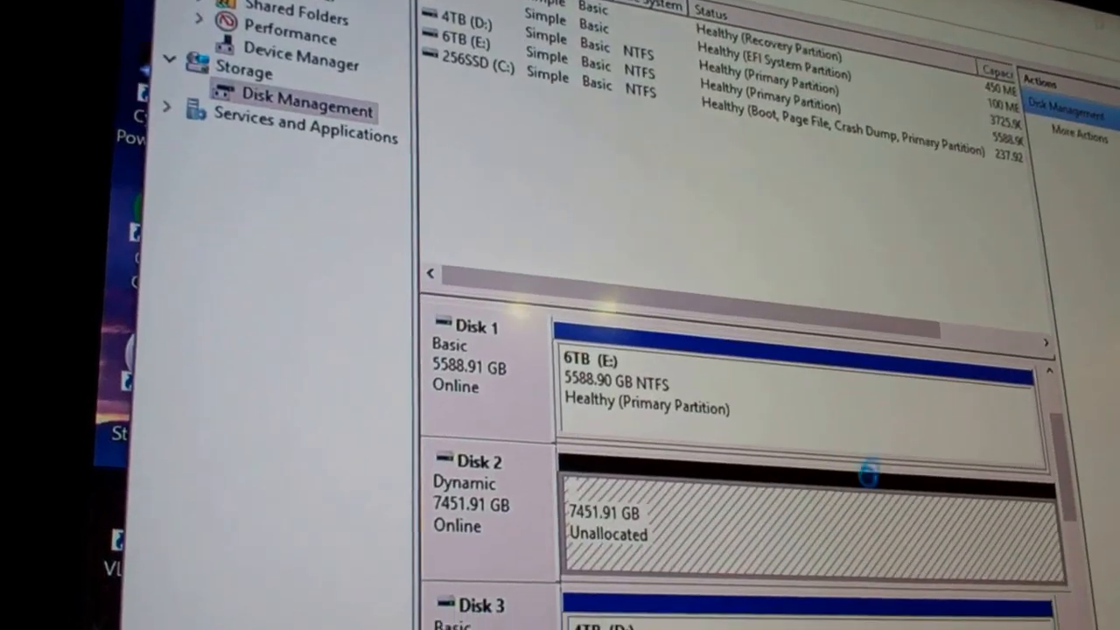